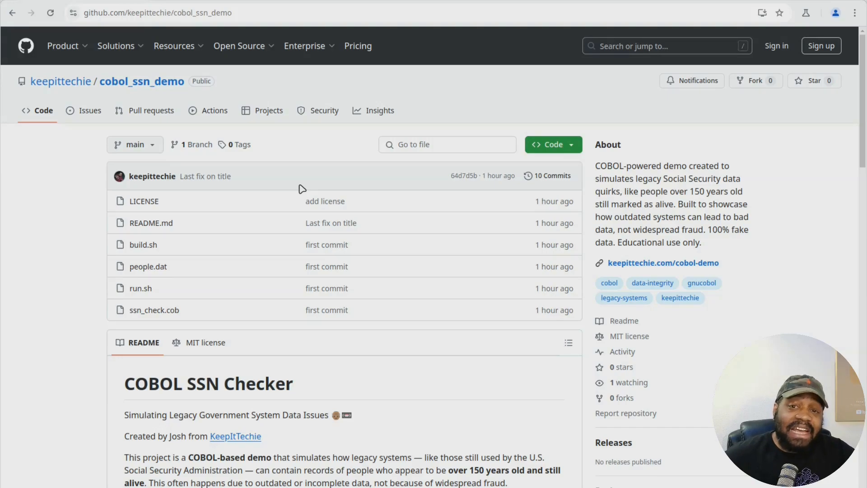
mouse_move(213, 192)
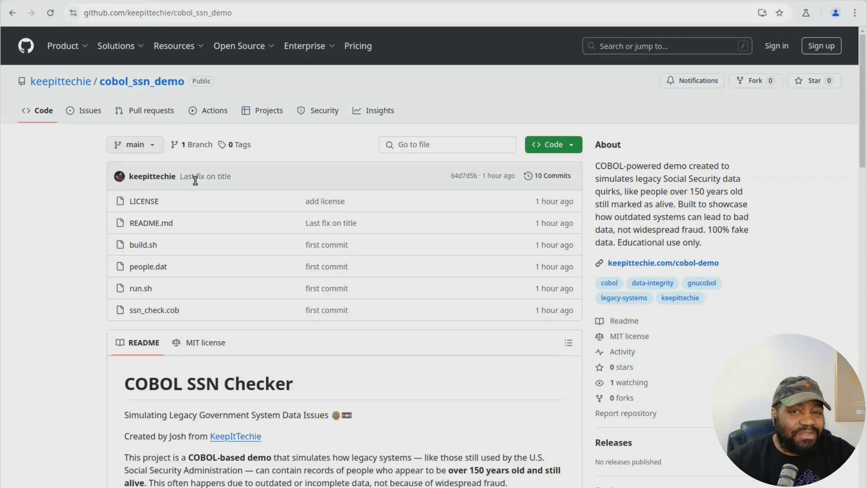
mouse_move(199, 182)
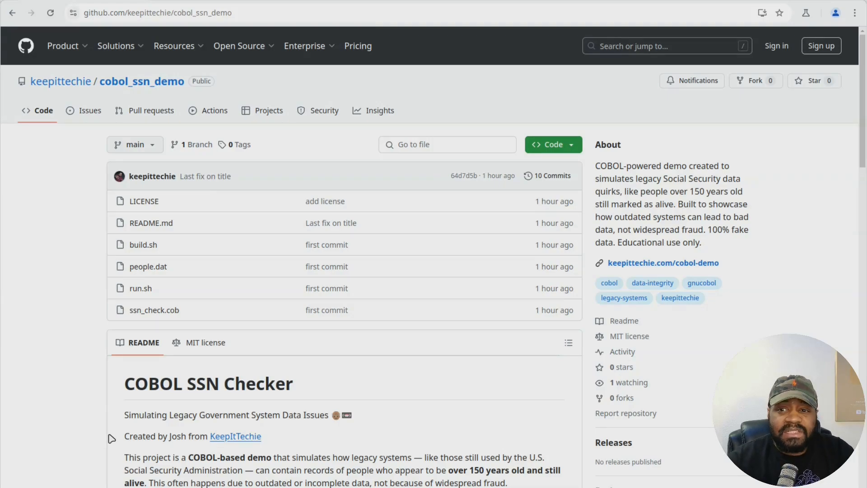
- Scroll through the COBOL SSN Checker Demo page to its clone-and-run commands and GitHub link
scroll(down, 3)
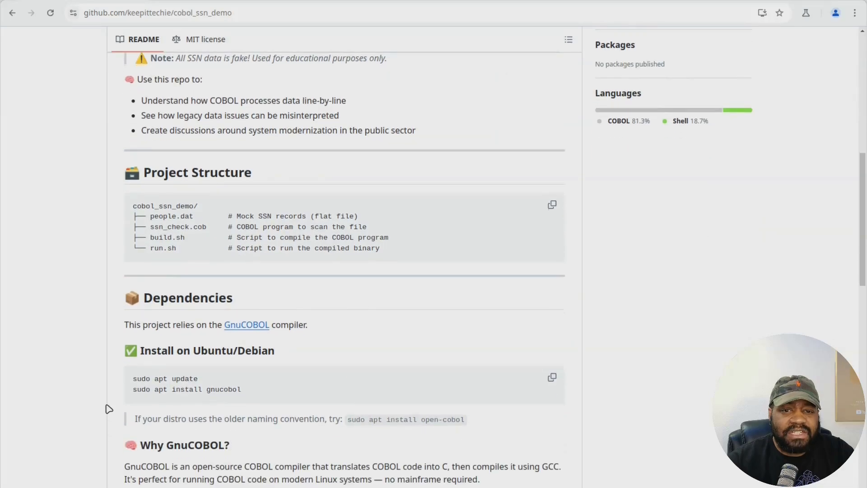
scroll(down, 3)
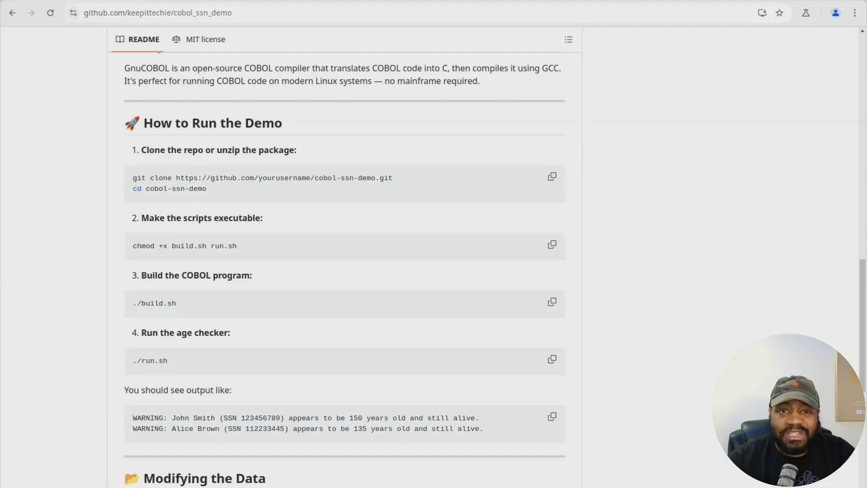
scroll(down, 3)
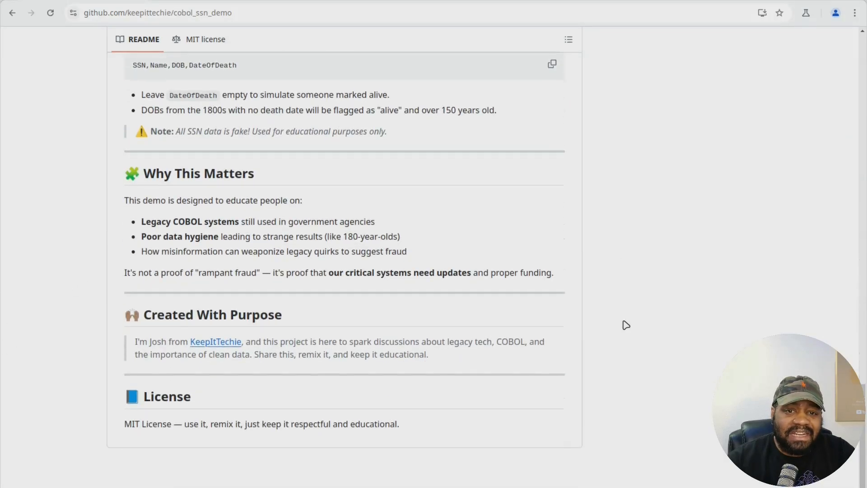
scroll(up, 3)
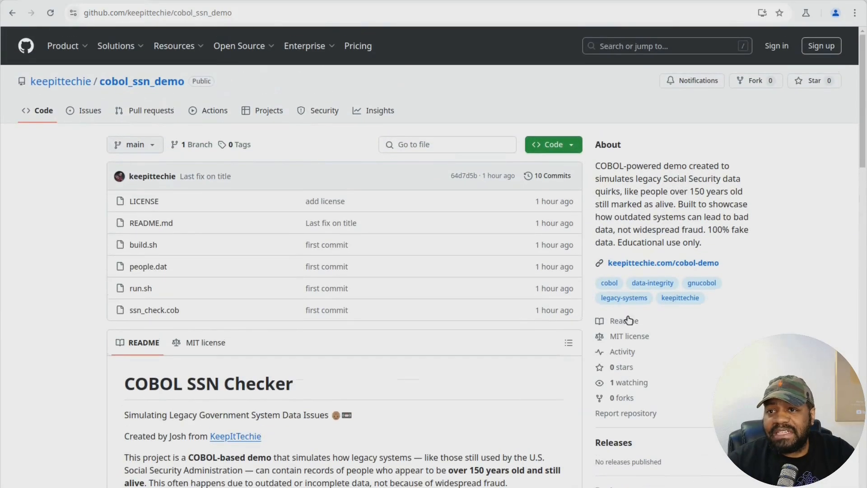
mouse_move(556, 202)
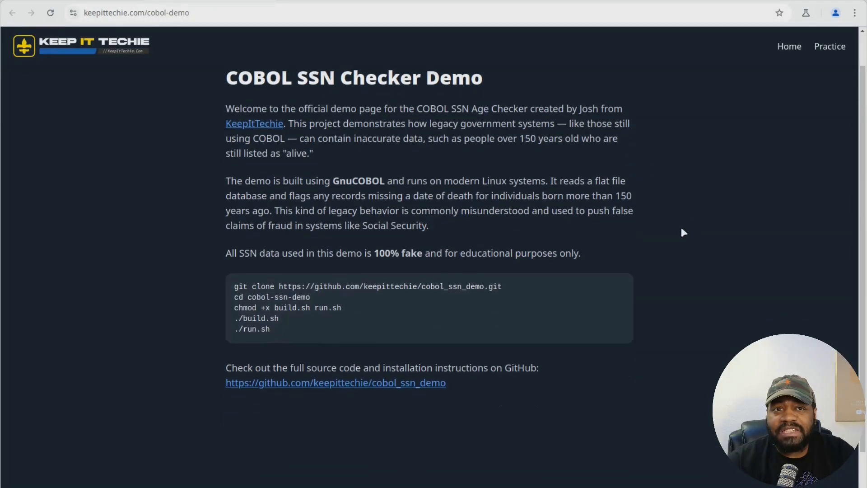
scroll(down, 3)
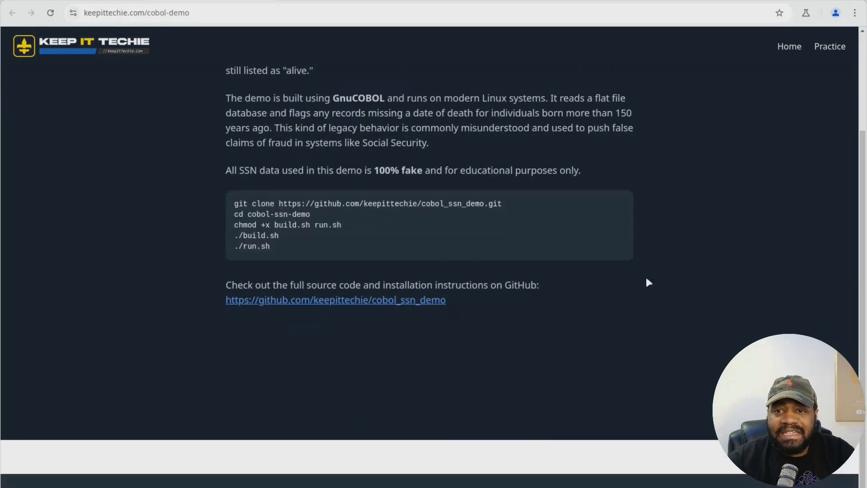
mouse_move(500, 457)
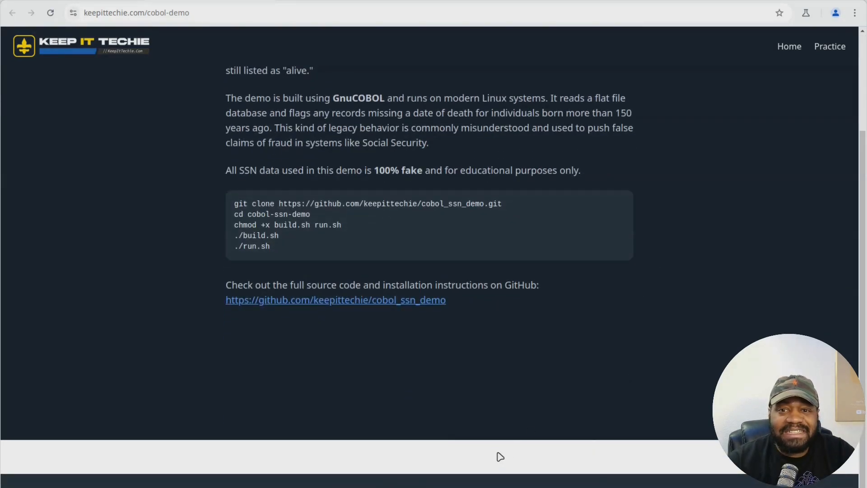
mouse_move(446, 463)
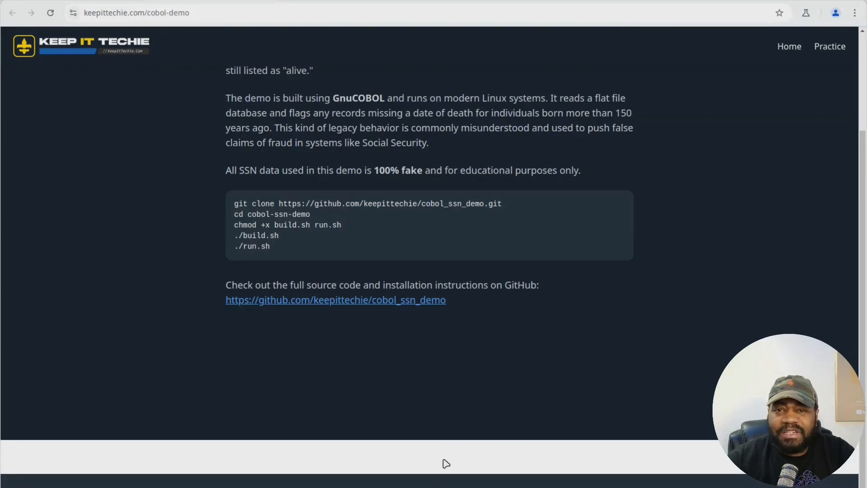
mouse_move(507, 370)
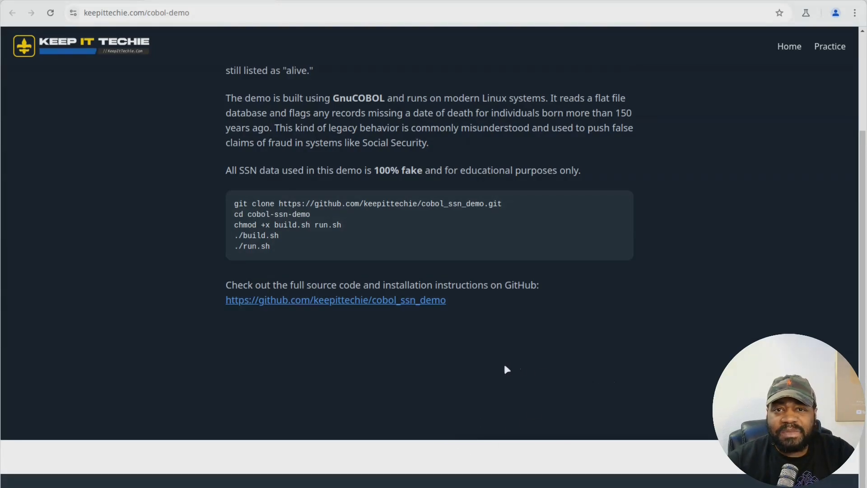
mouse_move(419, 355)
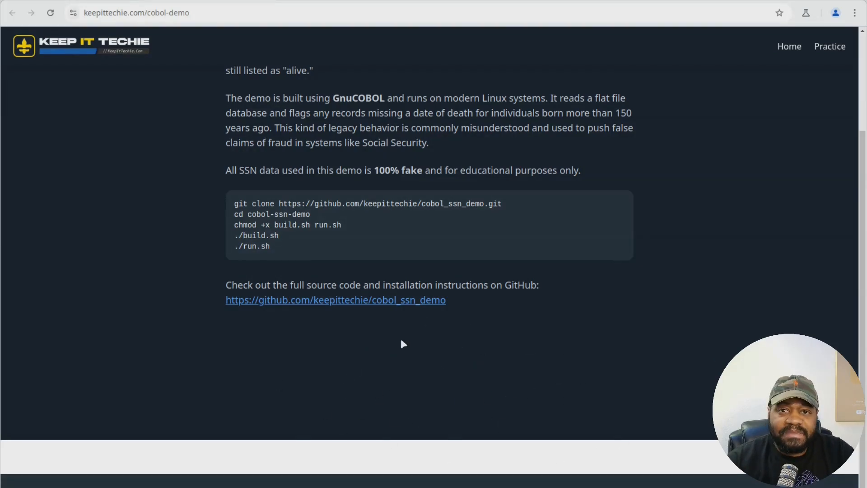
mouse_move(511, 464)
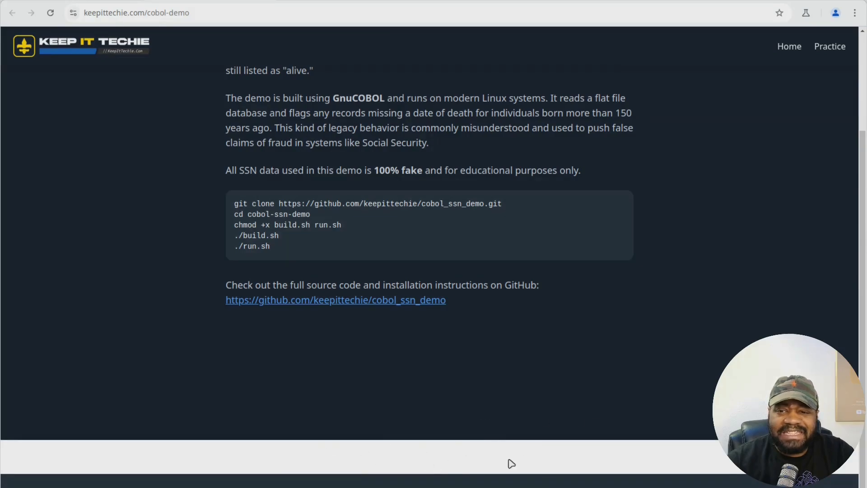
mouse_move(486, 460)
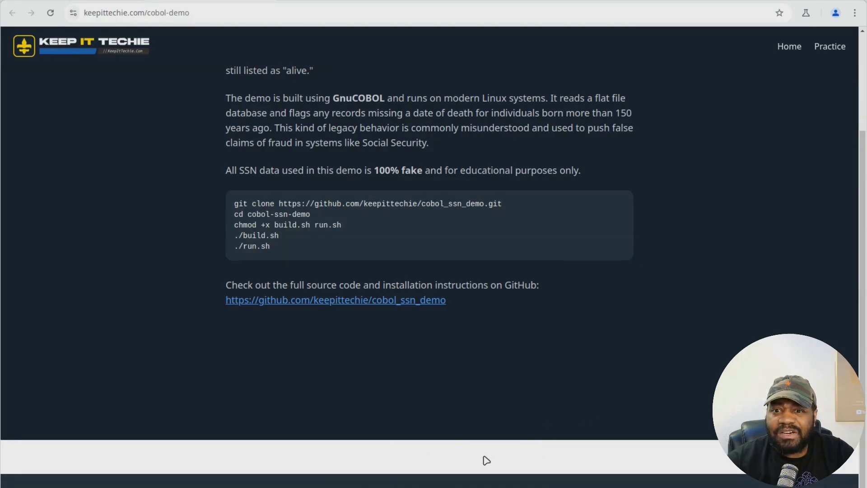
scroll(up, 3)
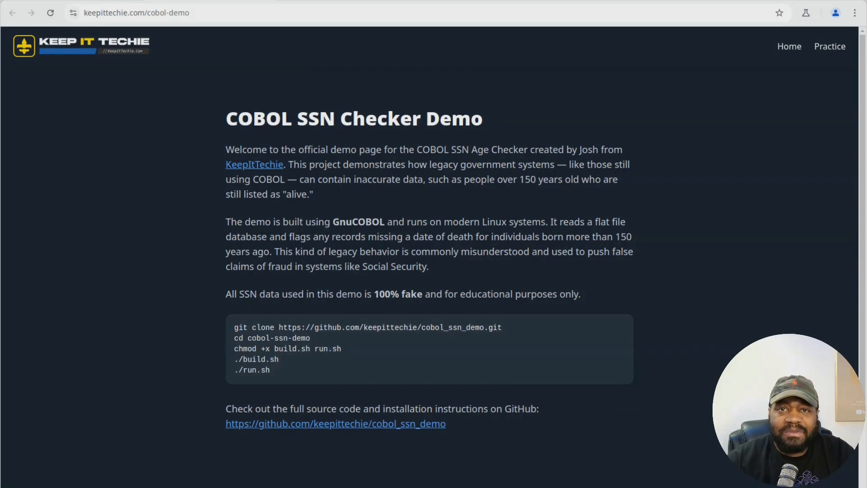
- Follow the demo page link to the keepittechie/cobol_ssn_demo GitHub repository
click(335, 424)
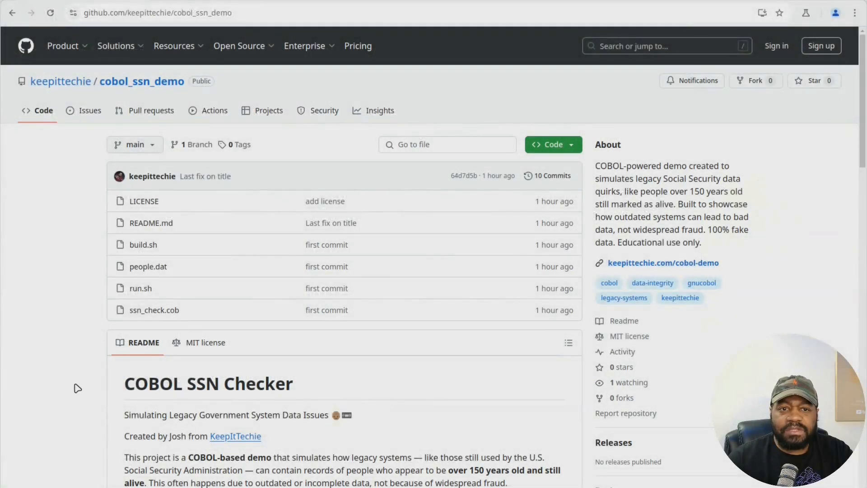
- Show the cobol_ssn_demo HTTPS clone URL from the green Code button
click(548, 145)
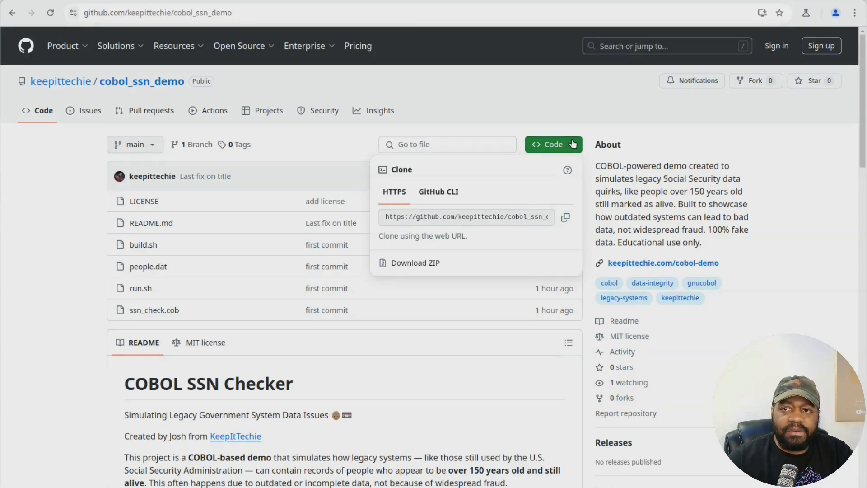
mouse_move(437, 422)
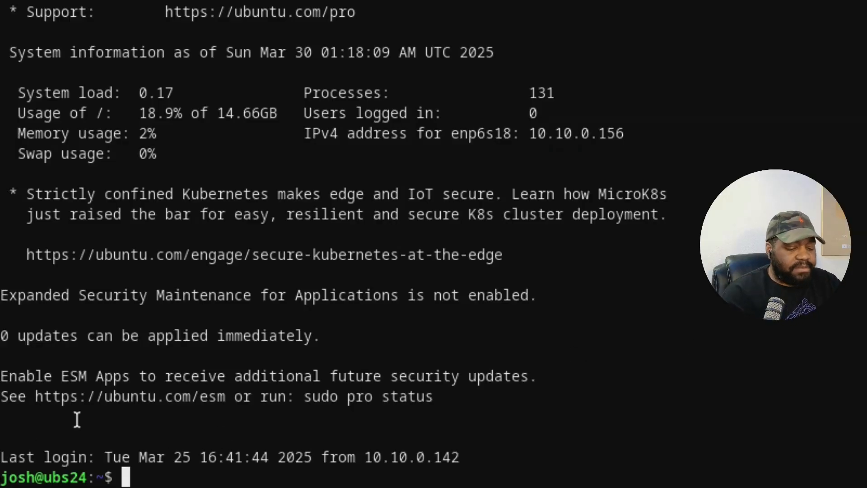
text(git cl)
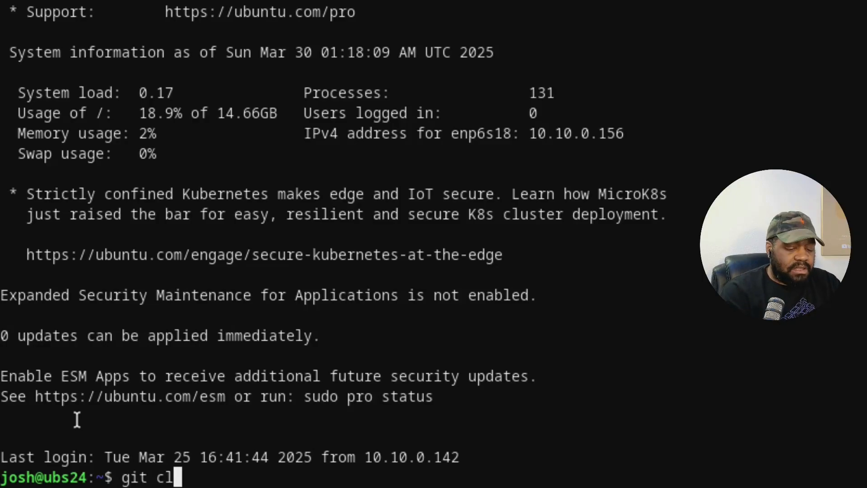
text(one)
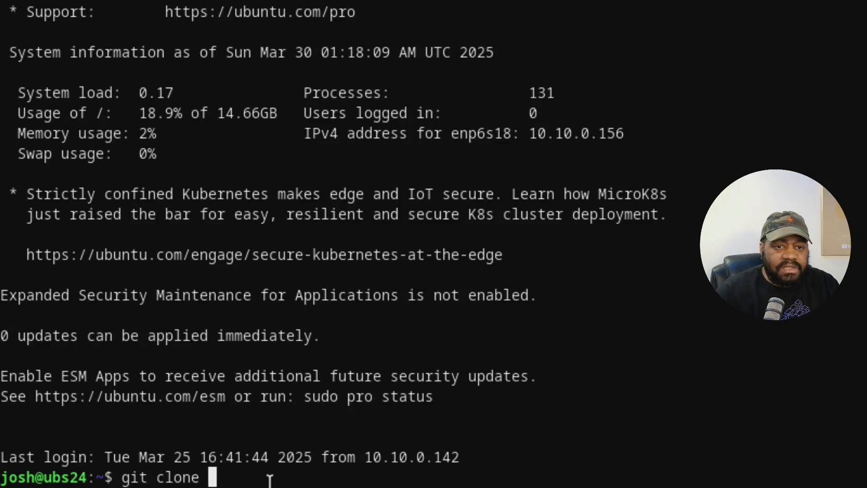
text(https://github.com/keepittechie/cobol_ssn_demo.git)
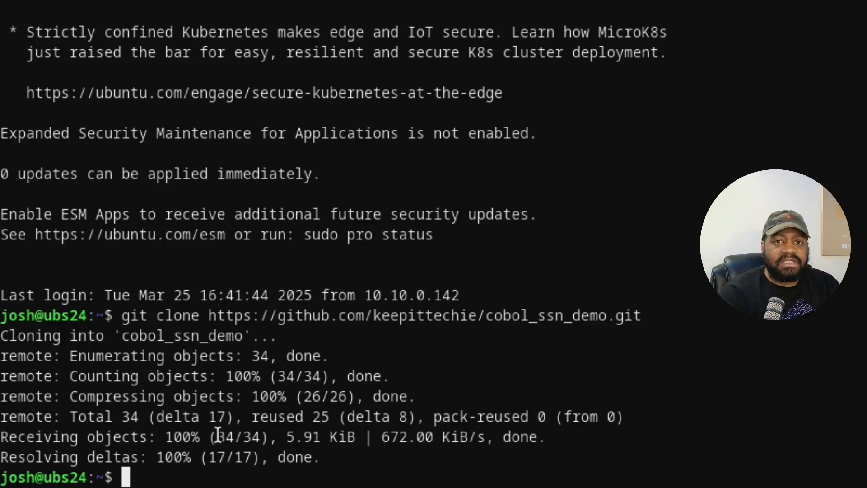
text(sudo apt update)
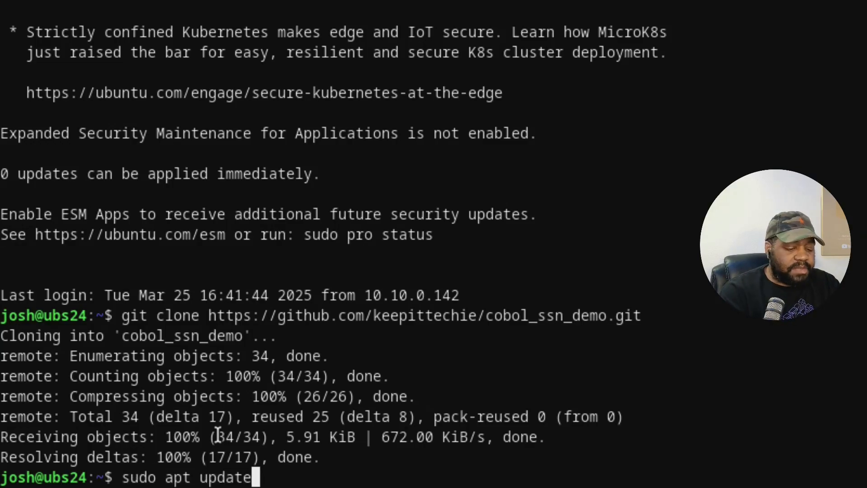
- Run sudo apt update && sudo apt upgrade to refresh and upgrade packages
text(&&)
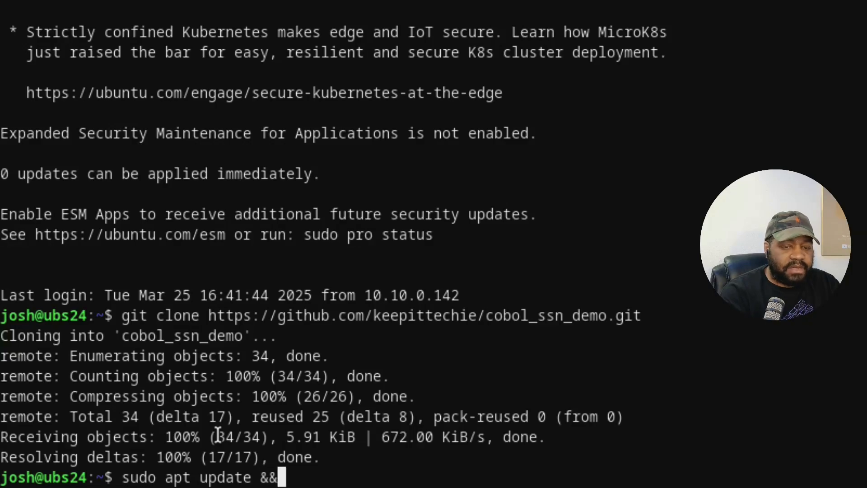
text(sudo apt up)
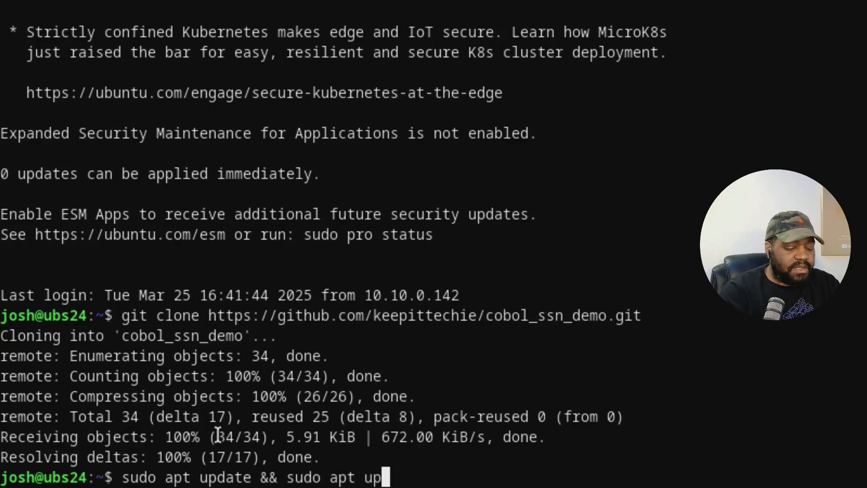
key(Return)
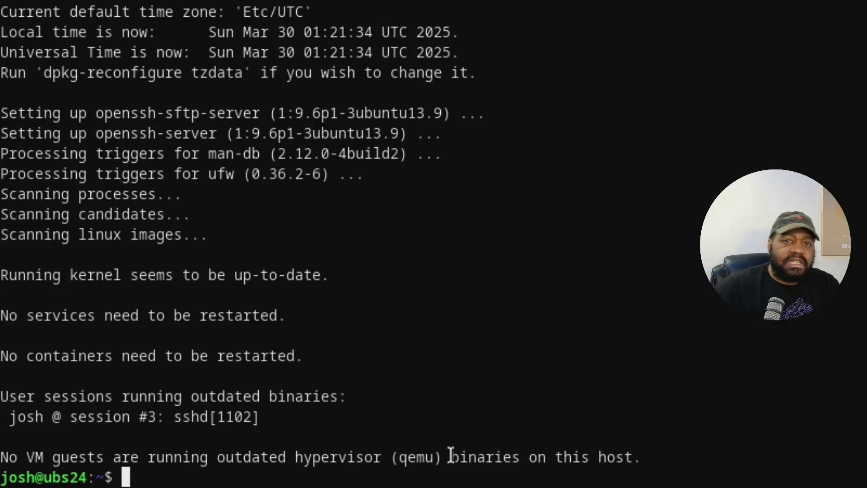
- Install GnuCOBOL with sudo apt install and clear the finished output
text(sudo)
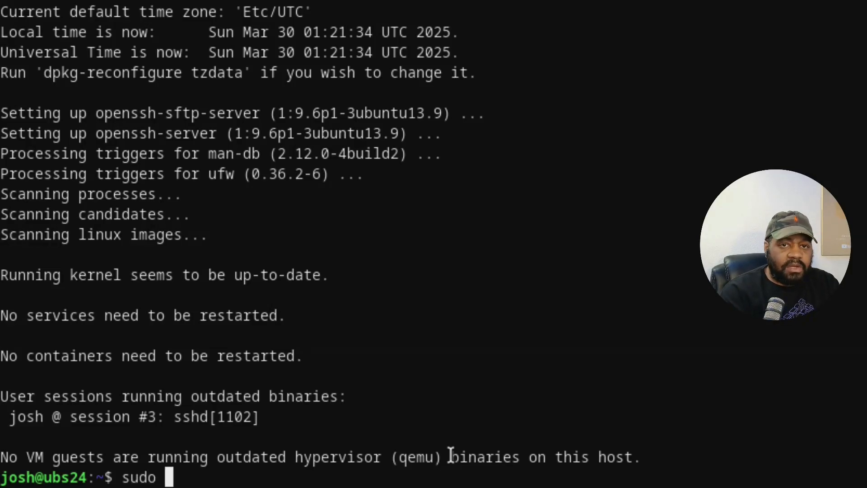
text(apt insta)
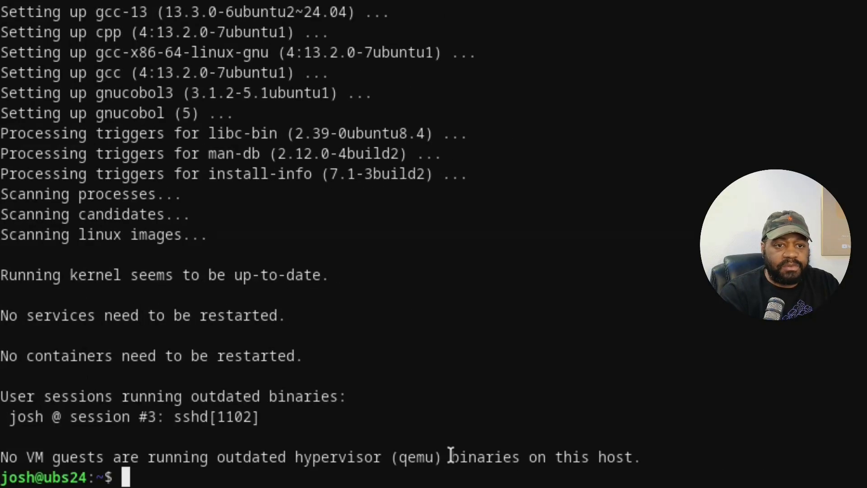
mouse_move(526, 339)
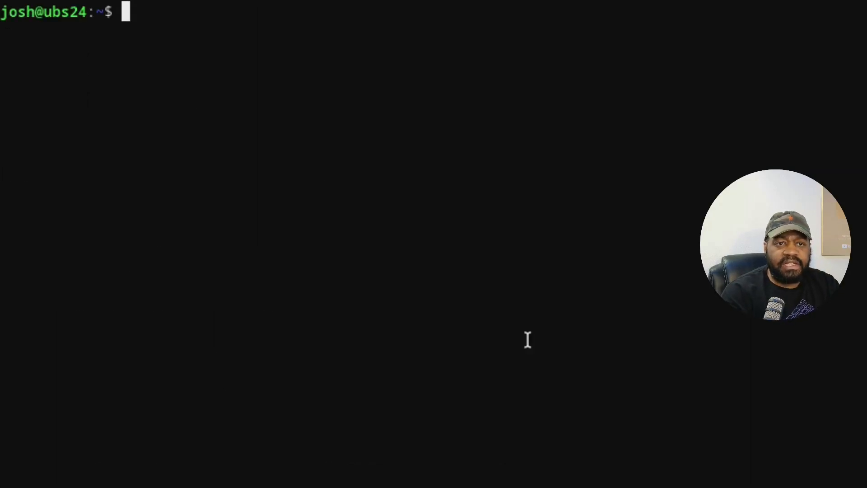
- Enter the cobol_ssn_demo folder and list its files with ls -la
text(cd)
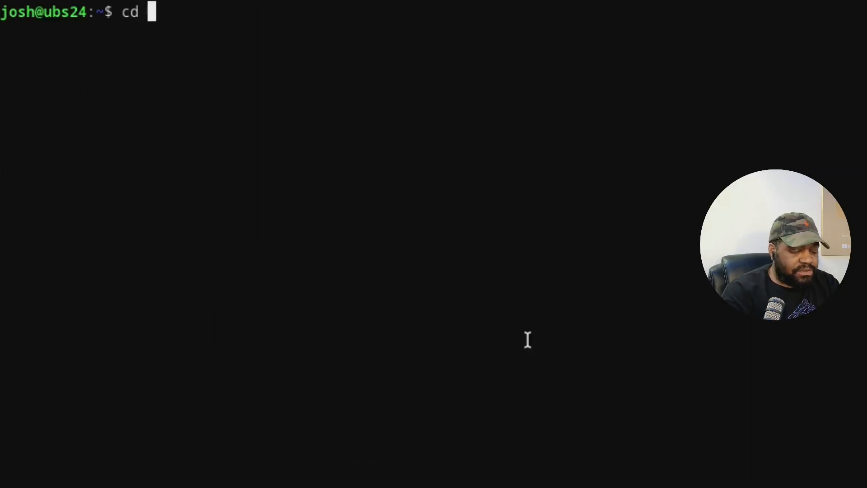
text(cobol_ssn_demo/)
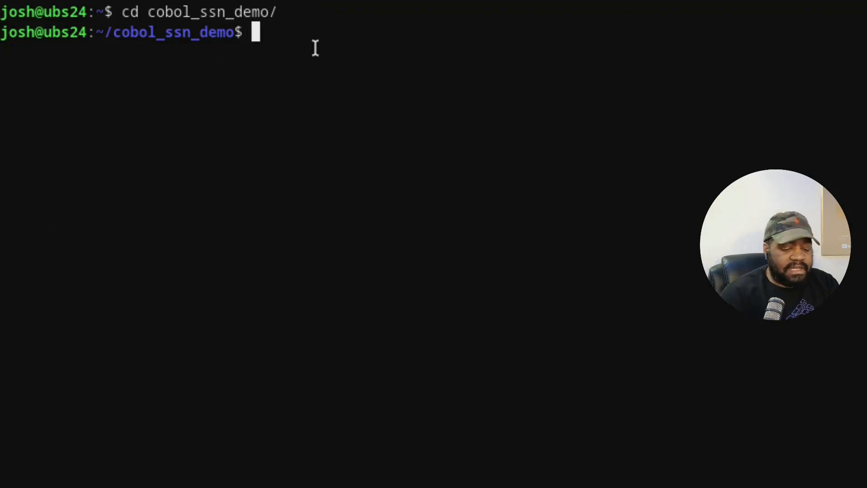
text(ls -la)
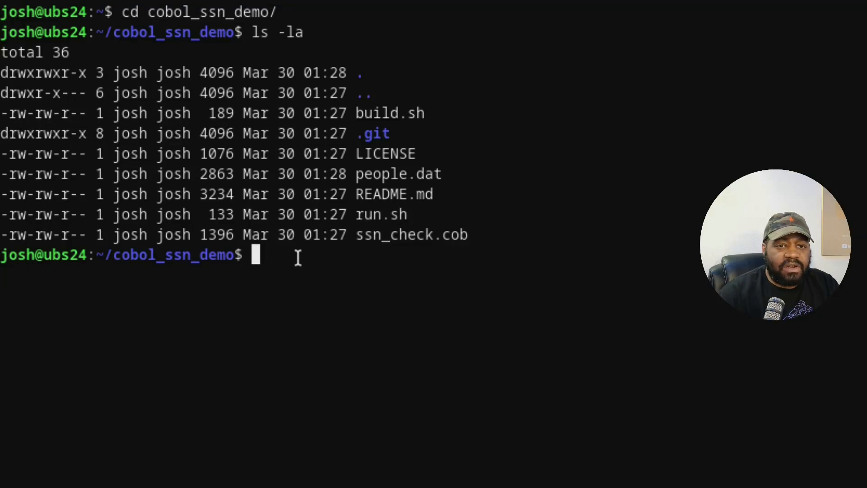
- Make build.sh and run.sh executable with chmod +x
text(chmod +)
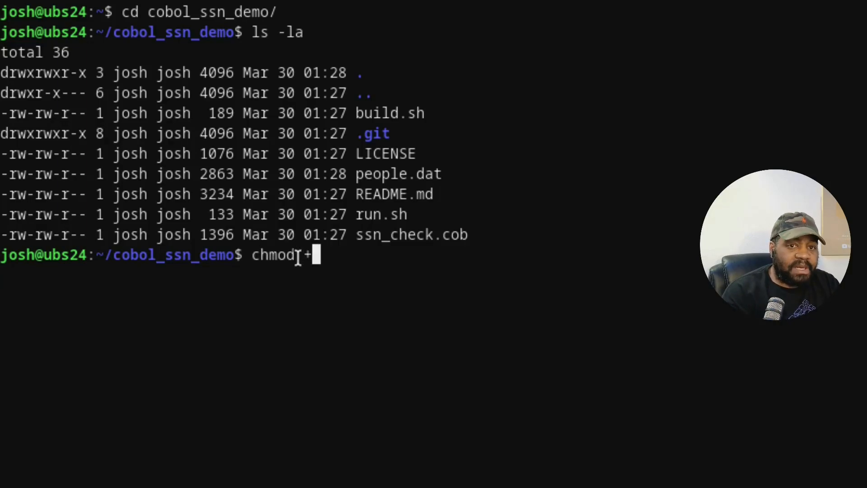
text(x)
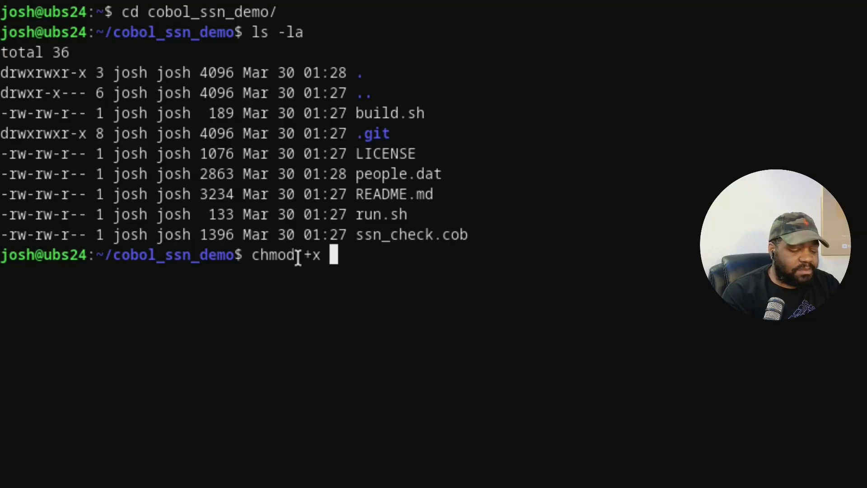
text(build.sh)
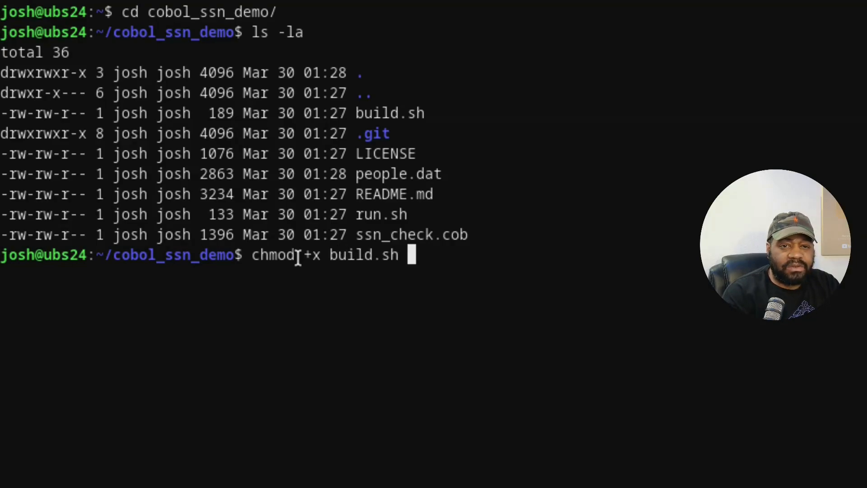
text(run)
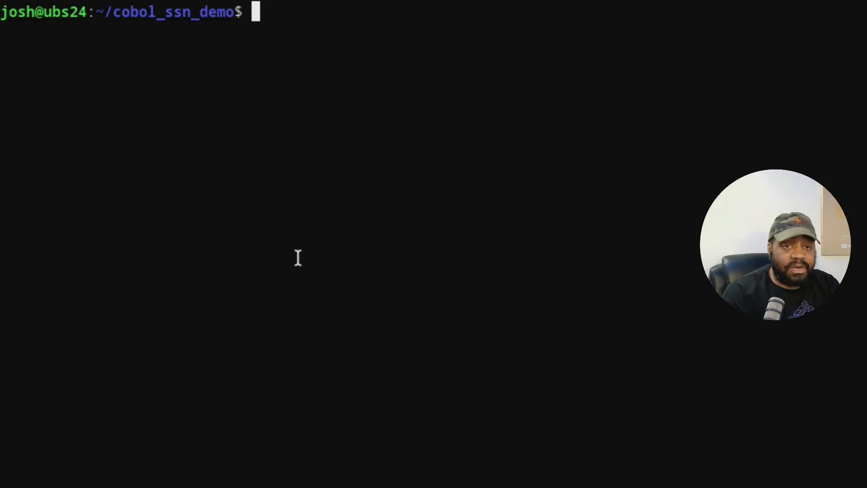
- Confirm build.sh is executable with ls -la, then compile the program with ./build.sh
text(ls -la)
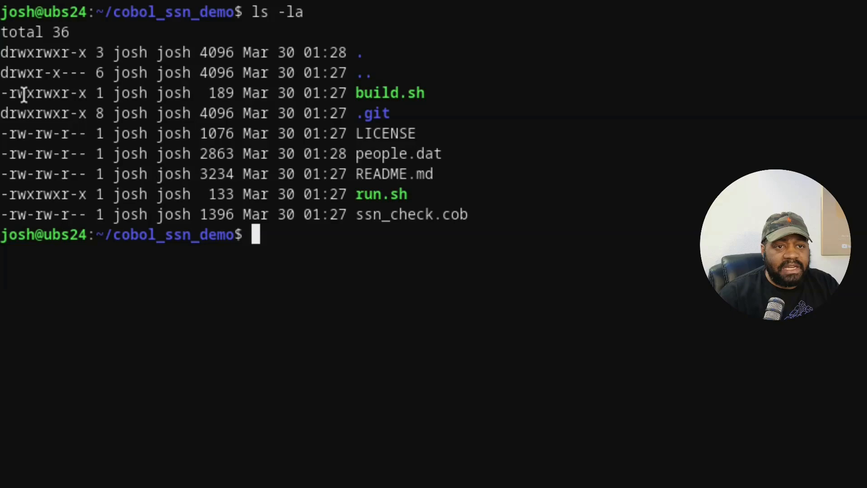
double_click(389, 93)
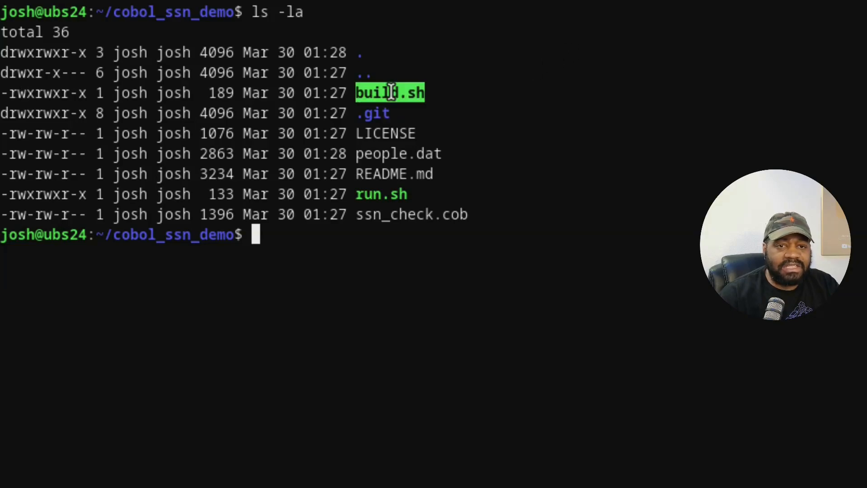
mouse_move(24, 194)
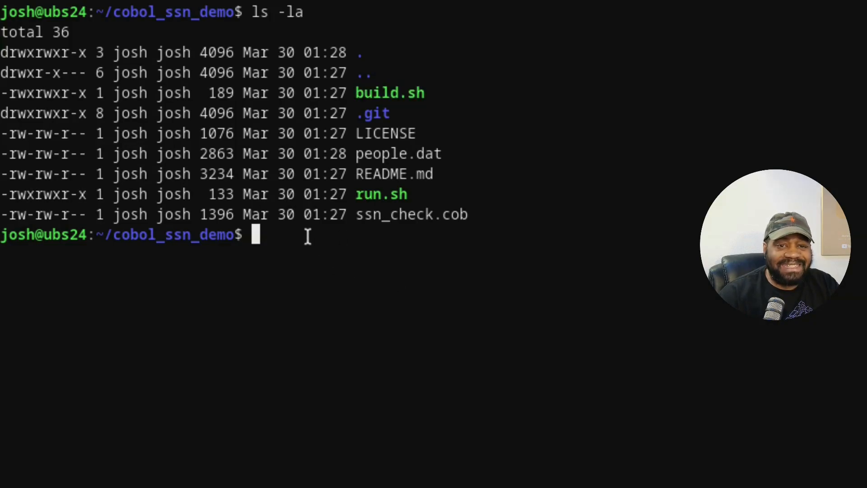
text(.)
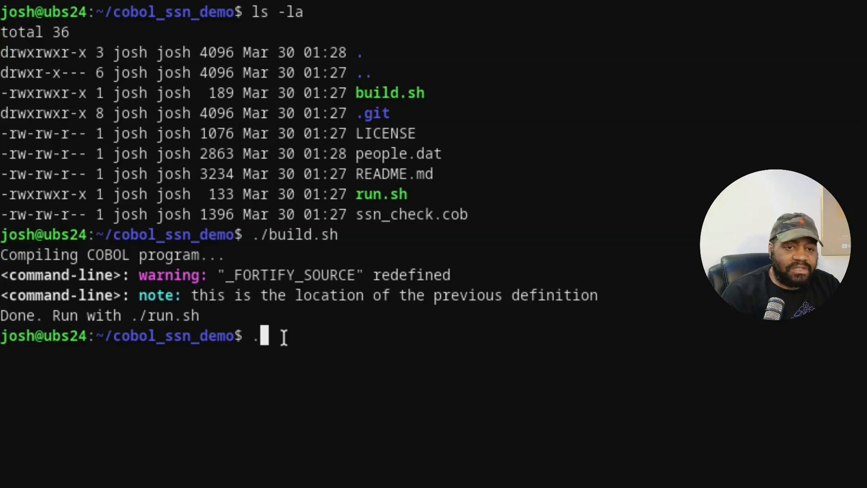
- Run ./run.sh, flagging five people aged over 150 and still alive
text(run.sh)
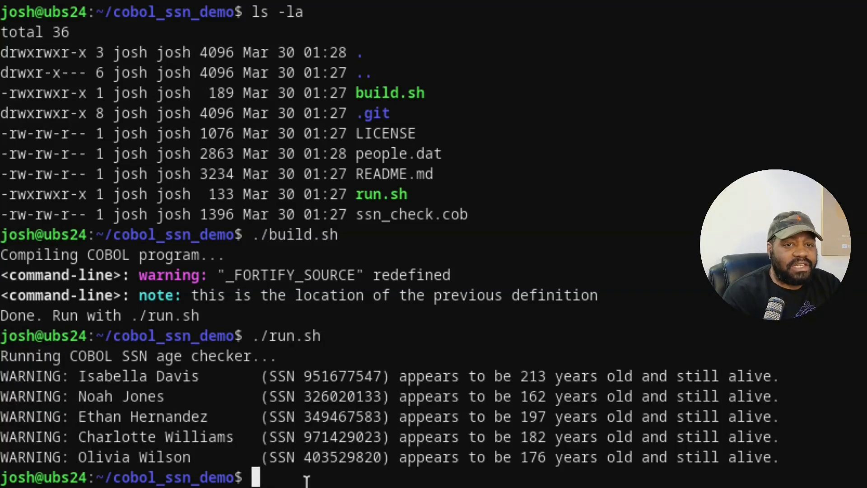
double_click(412, 153)
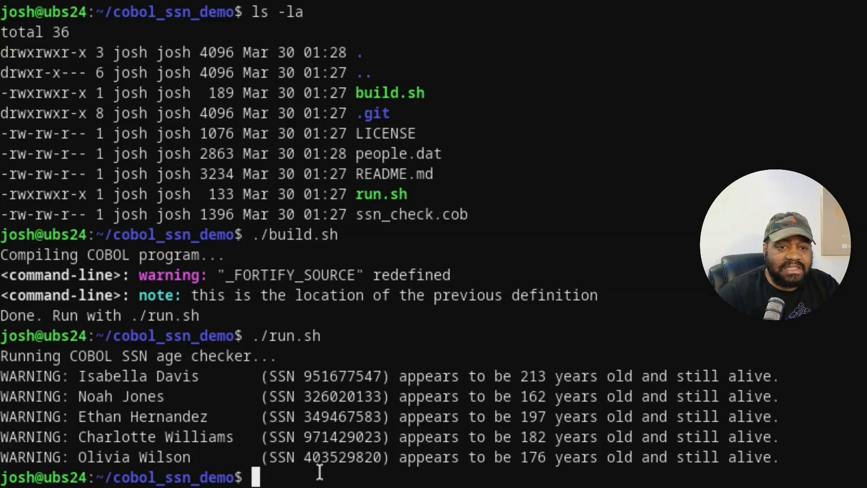
- Print people.dat with cat and scroll through its SSN, name, birth and death records
text(cat)
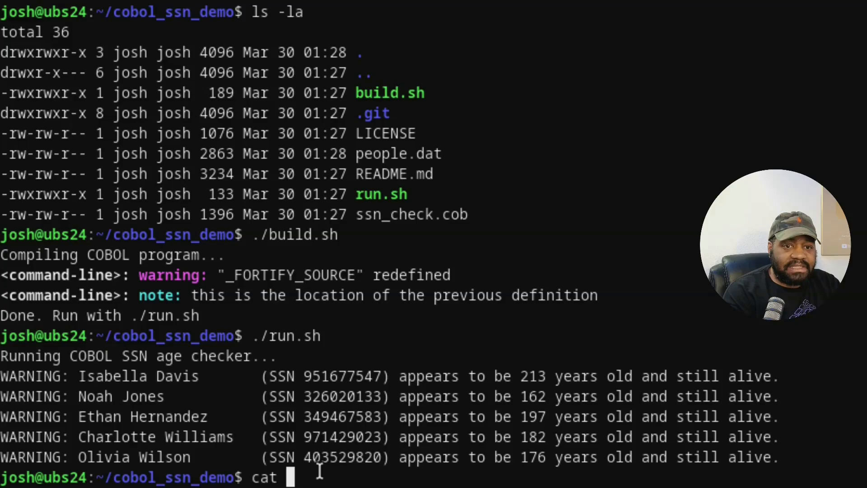
text(people.dat)
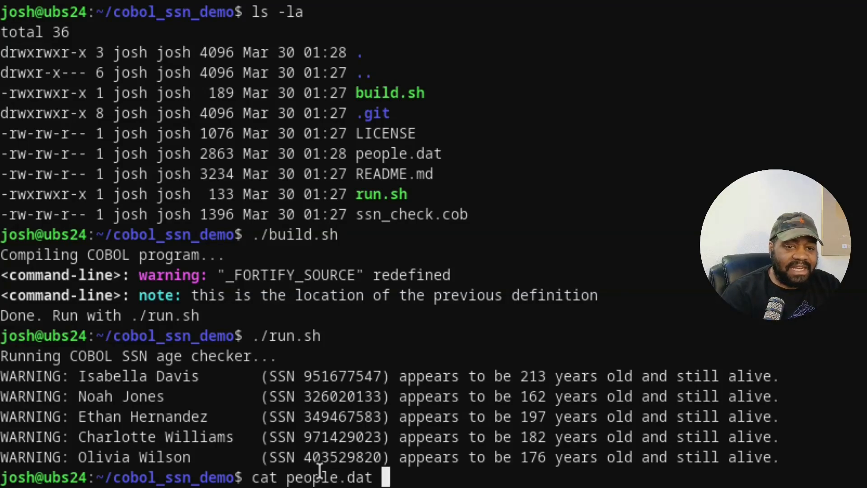
key(Return)
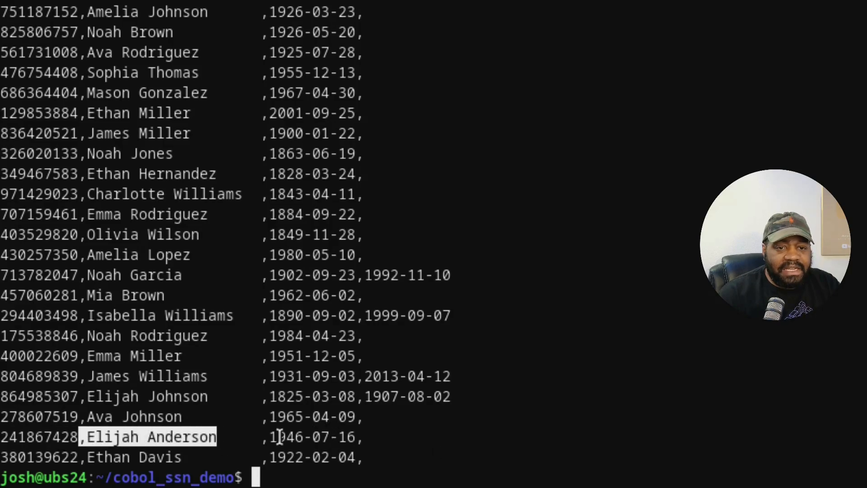
mouse_move(393, 414)
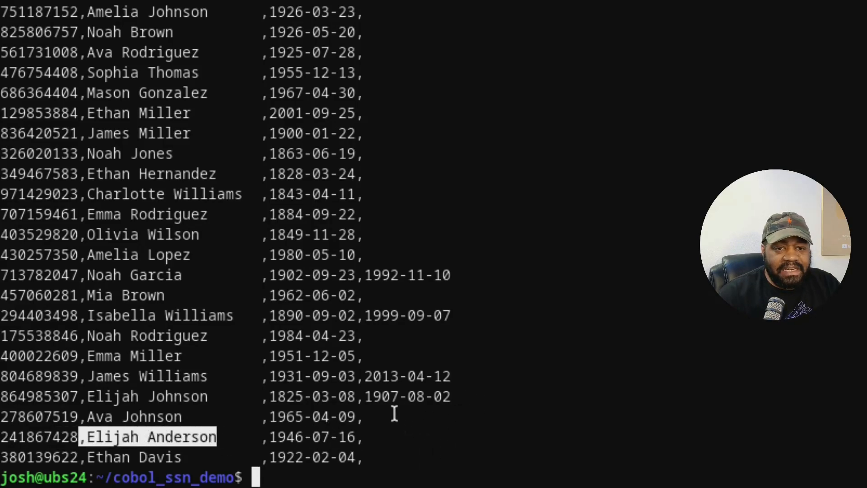
scroll(down, 3)
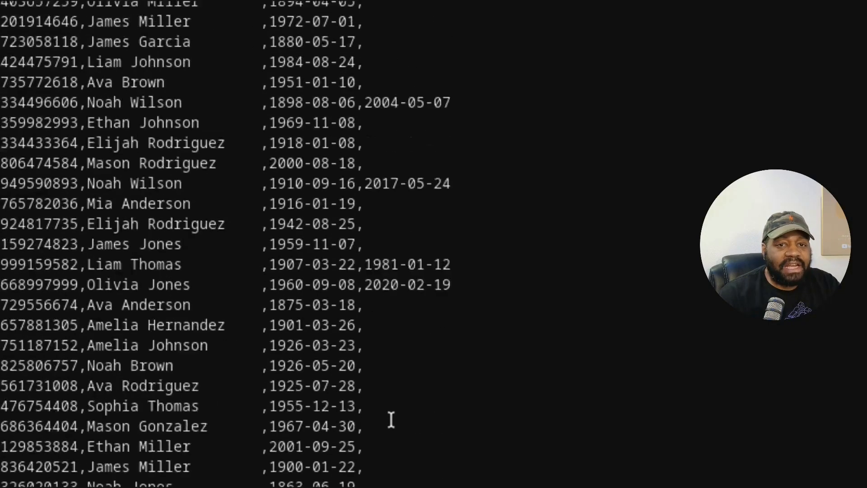
text(cat people.dat)
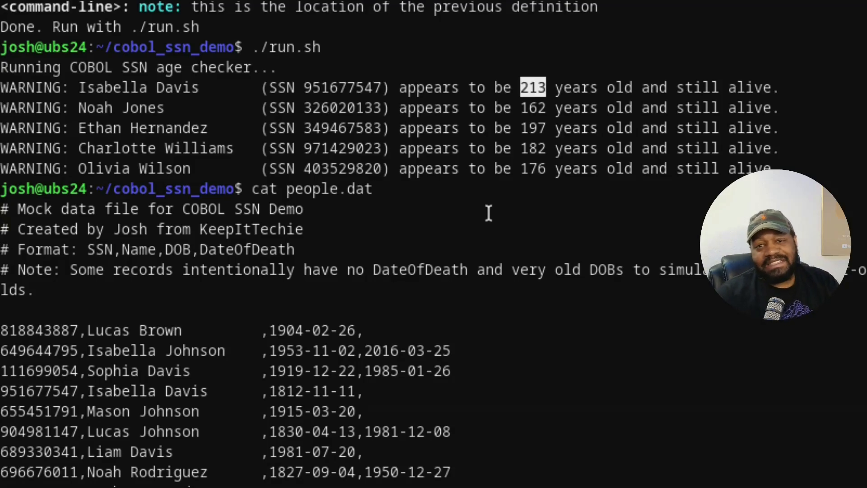
mouse_move(569, 211)
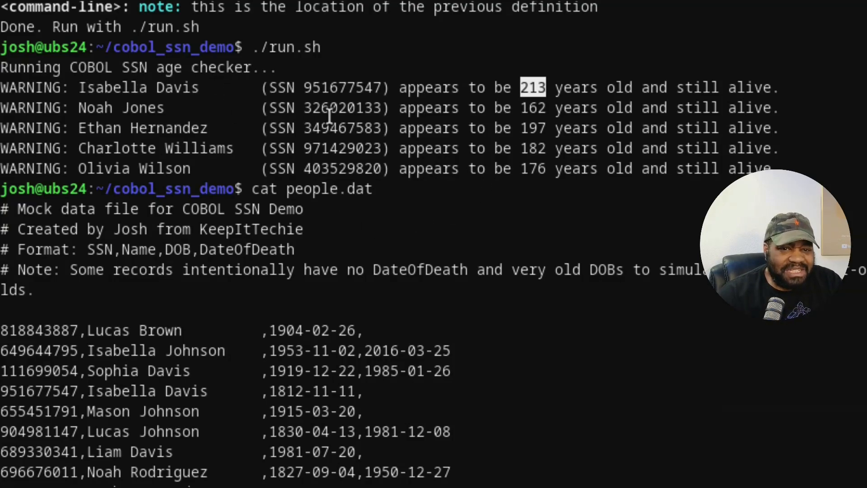
scroll(down, 3)
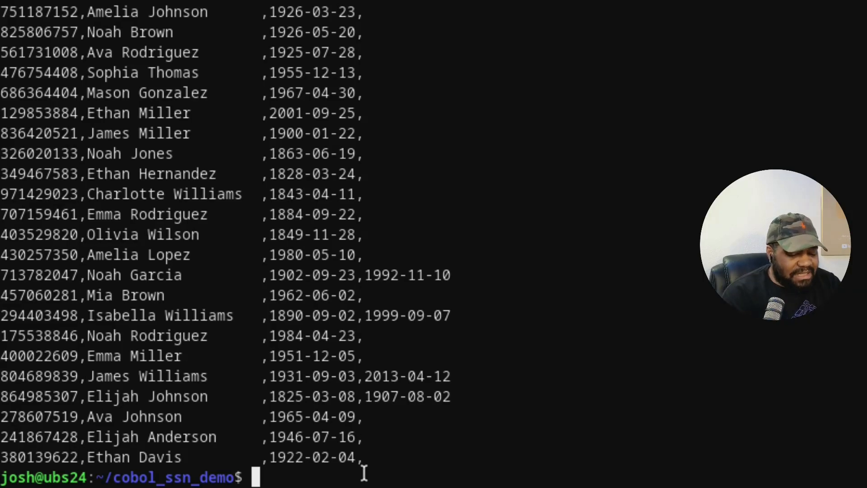
- Print ssn_check.cob with cat to show its read loop and over-150 living-person warning
text(c)
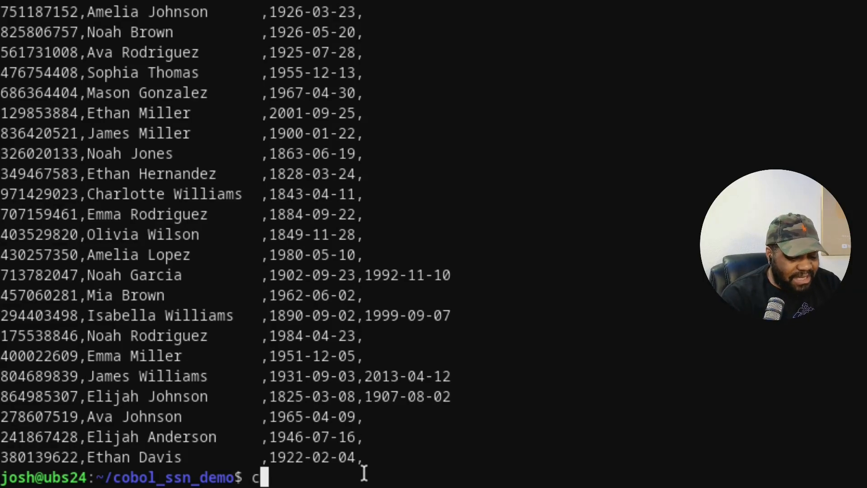
text(at)
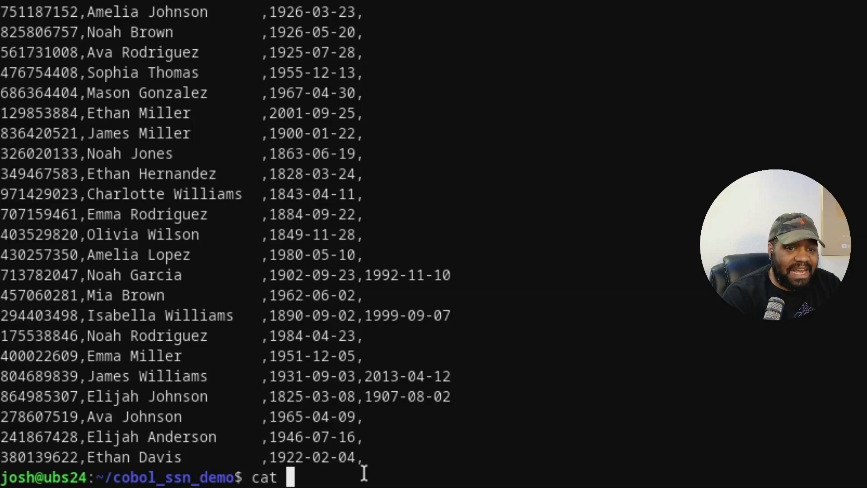
text(ssn_check.cob)
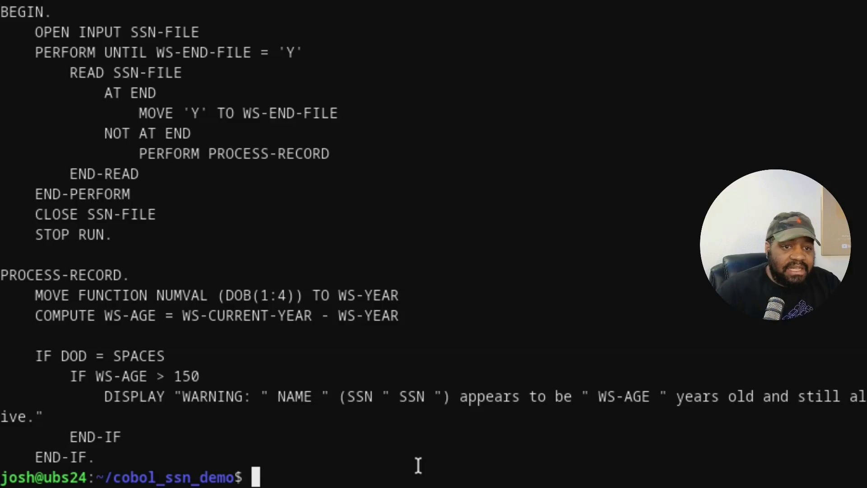
mouse_move(103, 458)
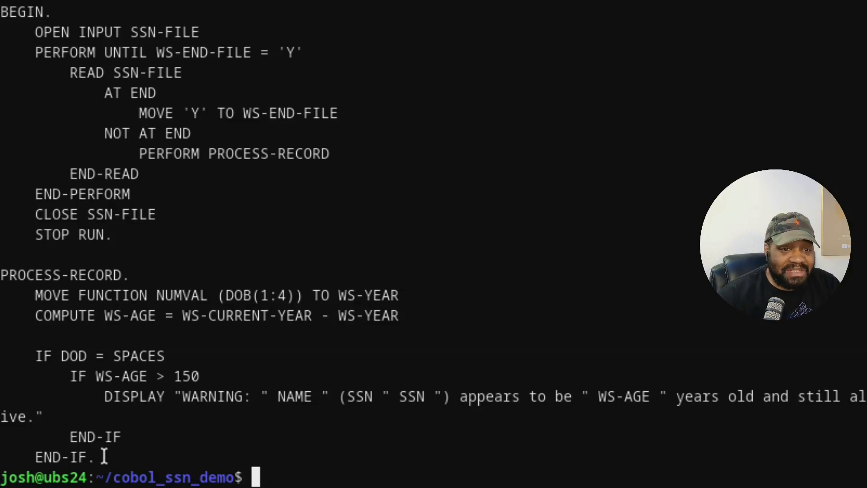